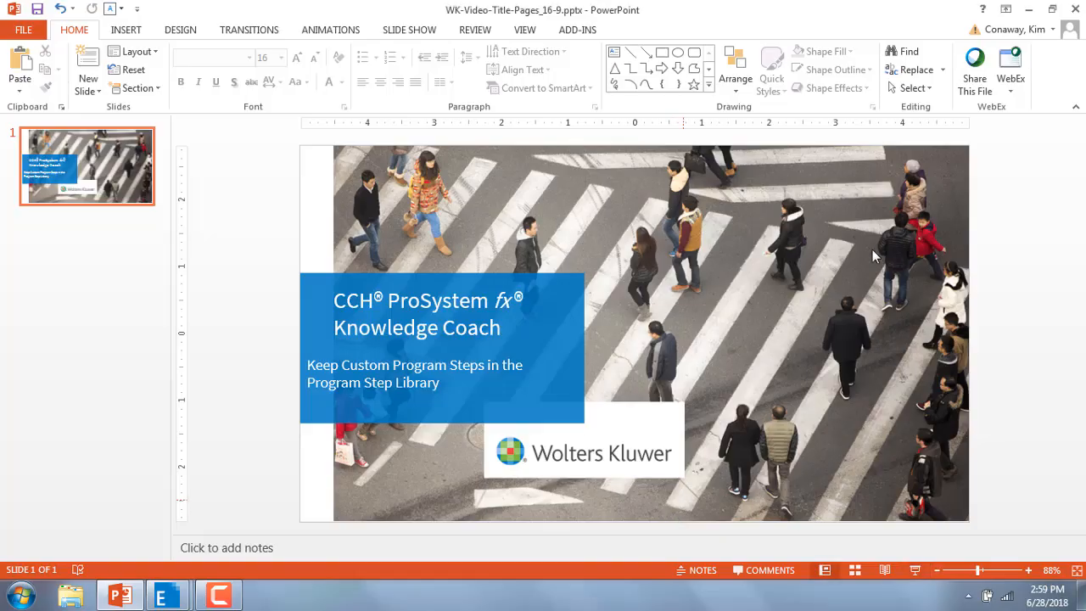
pyautogui.moveTo(685, 288)
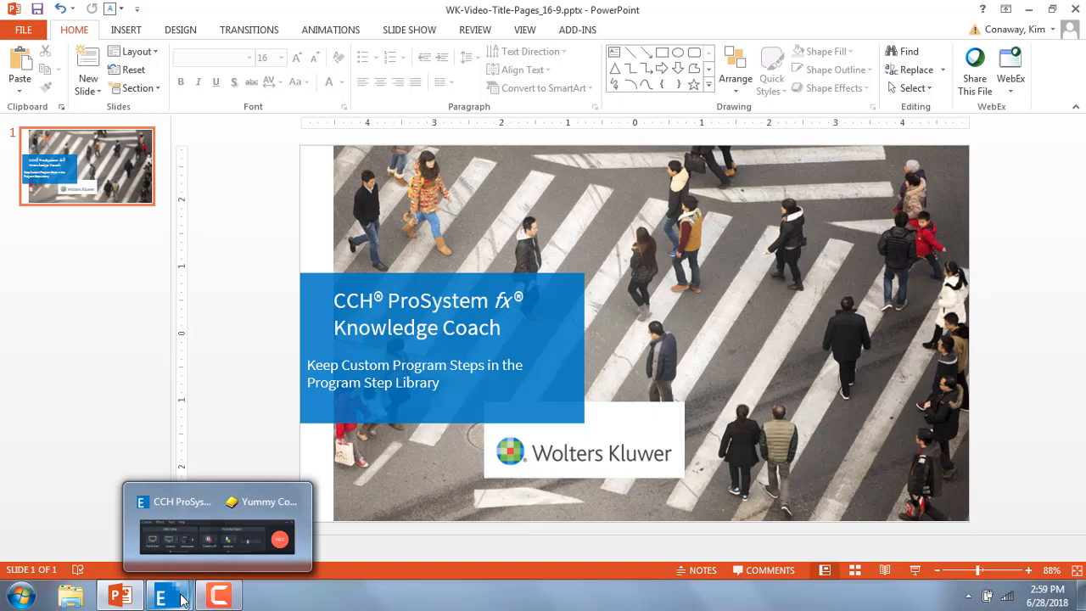
# Switch to the Yummy Confections binder showing workpaper 4100.05's Knowledge Coach Roll Forward properties
pyautogui.click(216, 594)
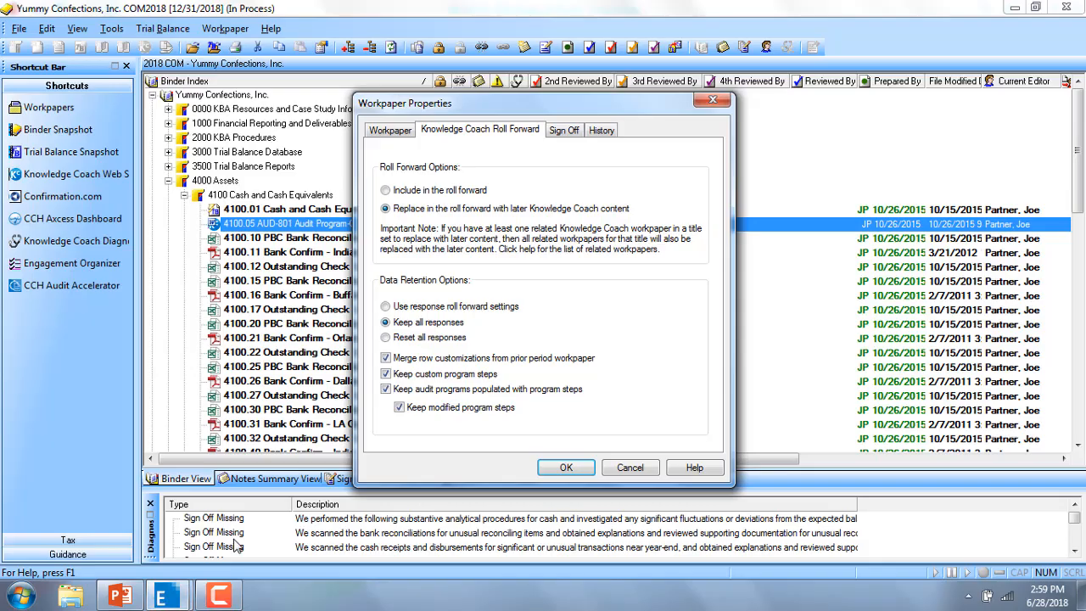